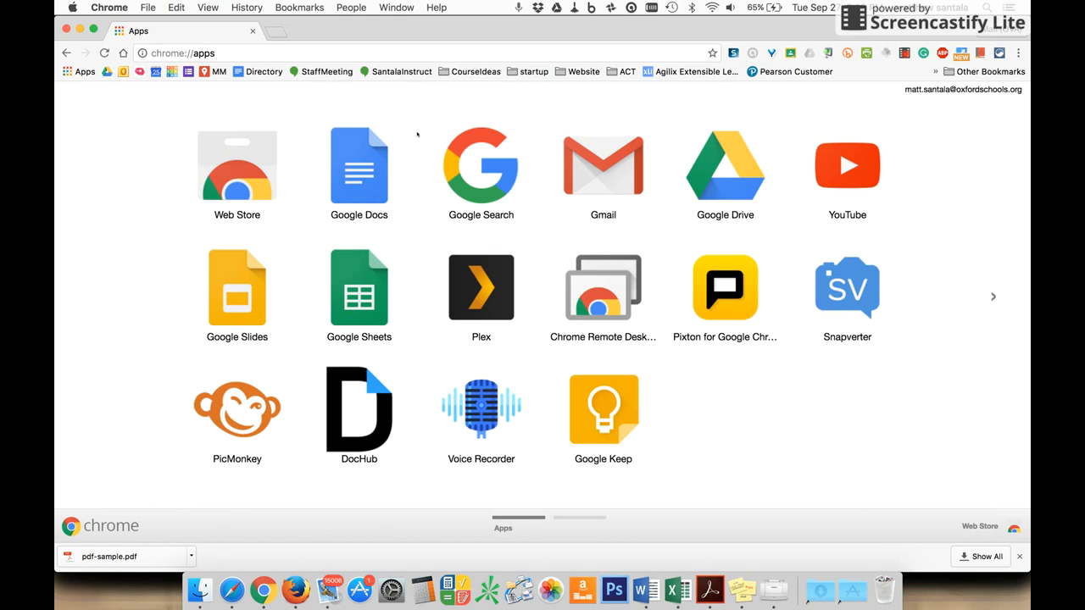
mouse_move(415, 135)
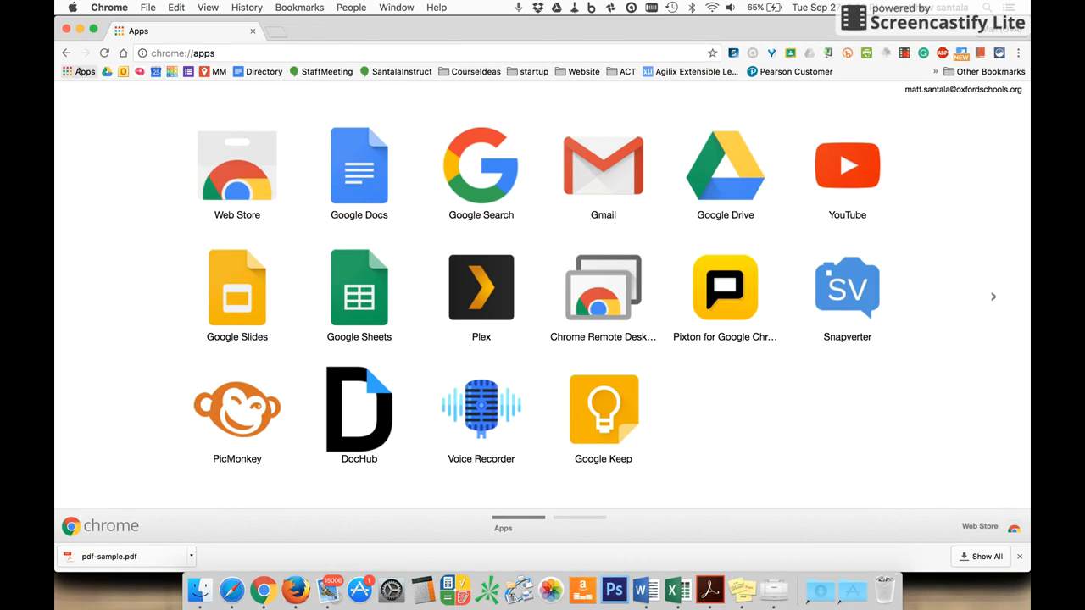
mouse_move(81, 72)
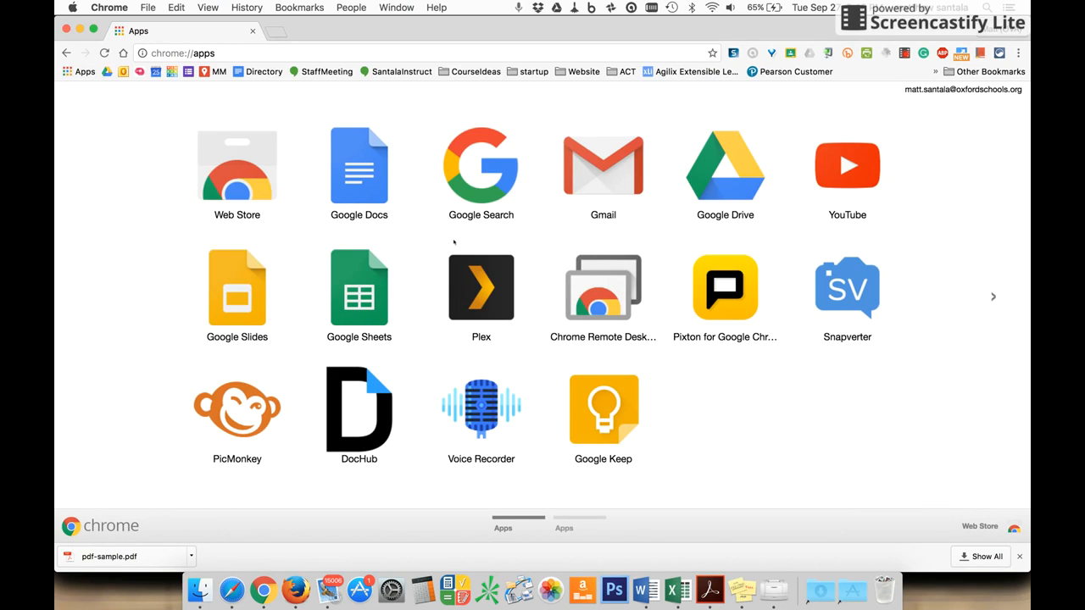
mouse_move(685, 220)
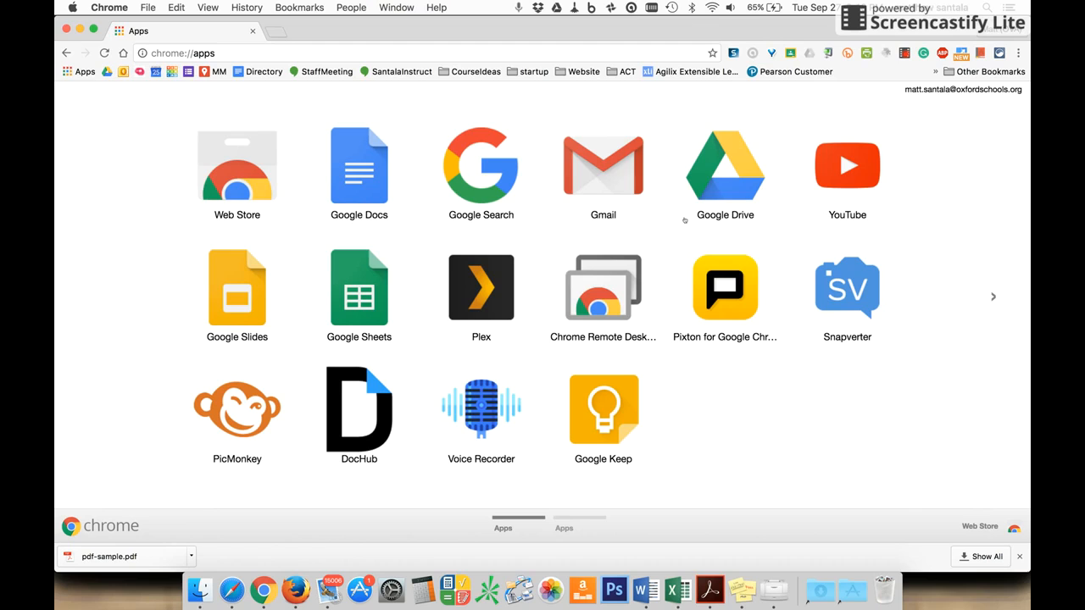
mouse_move(248, 203)
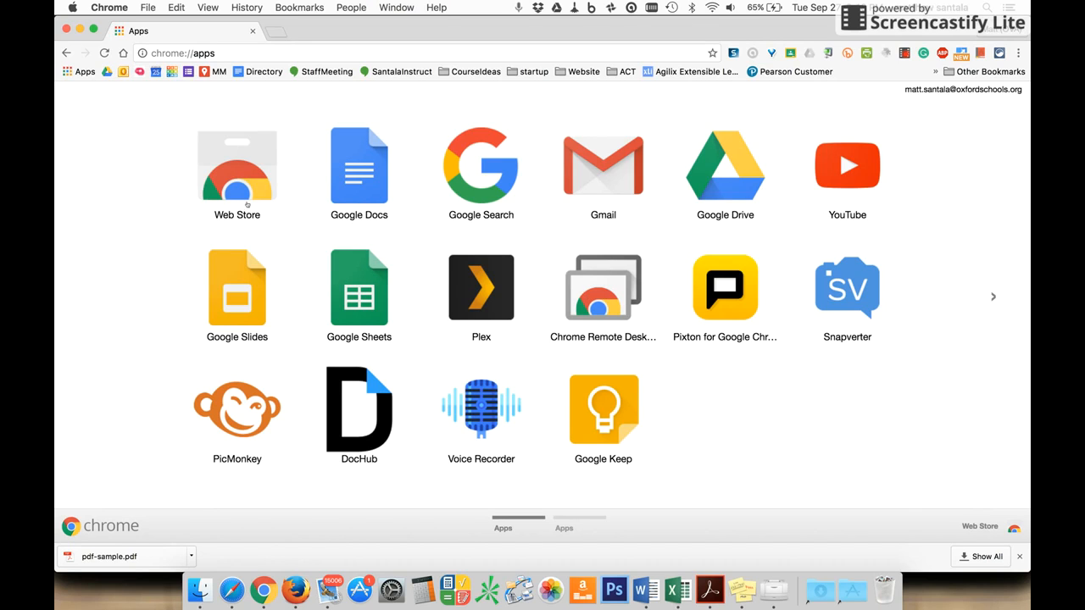
- Search the Chrome Web Store for 'dochub' to find the DocHub PDF editing app
left_click(237, 166)
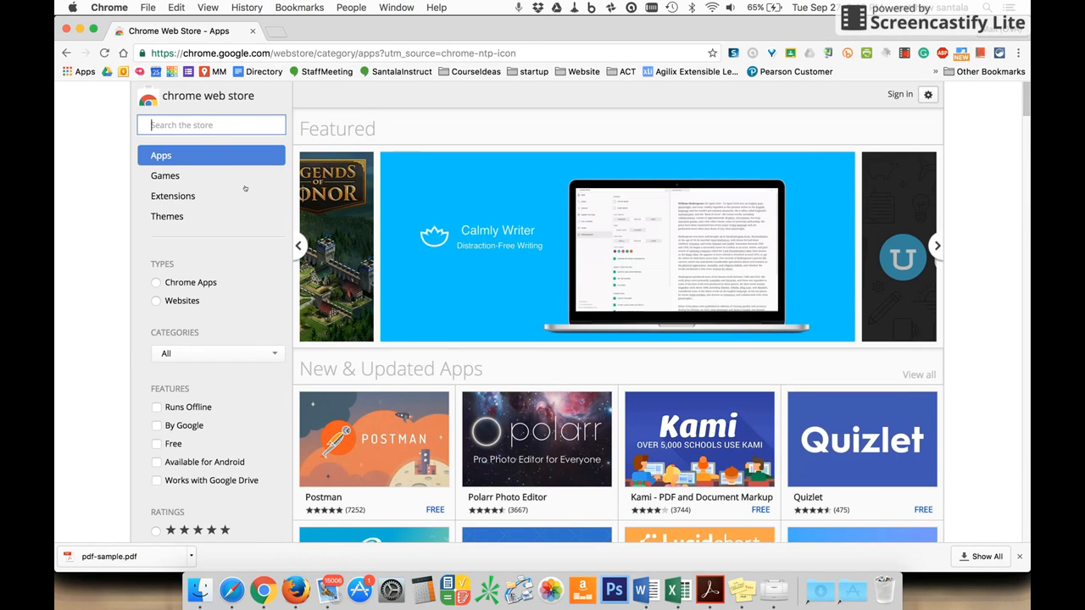
type("dochub")
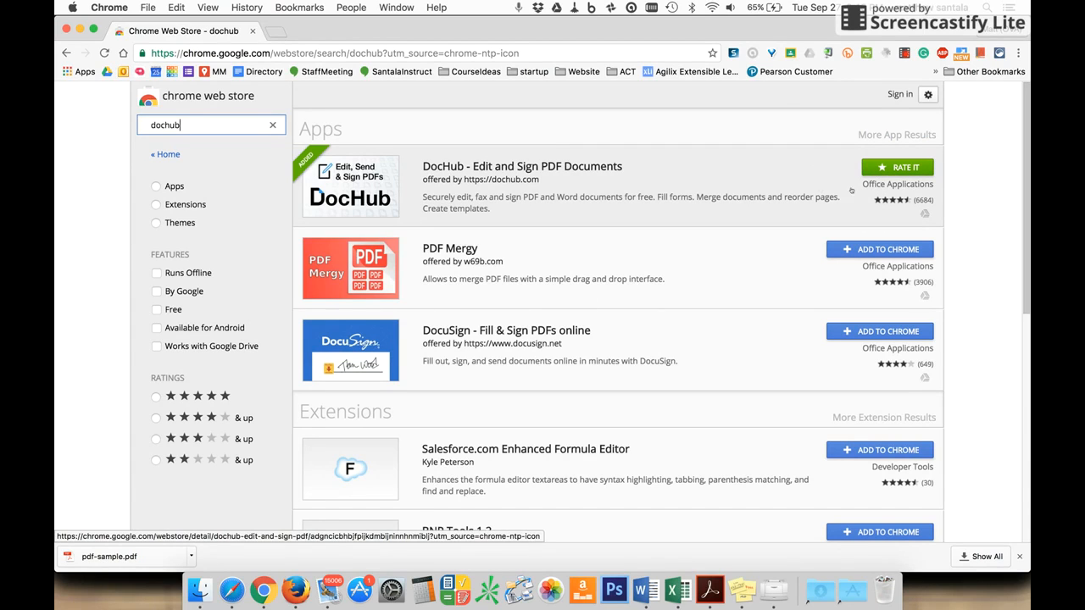
mouse_move(841, 234)
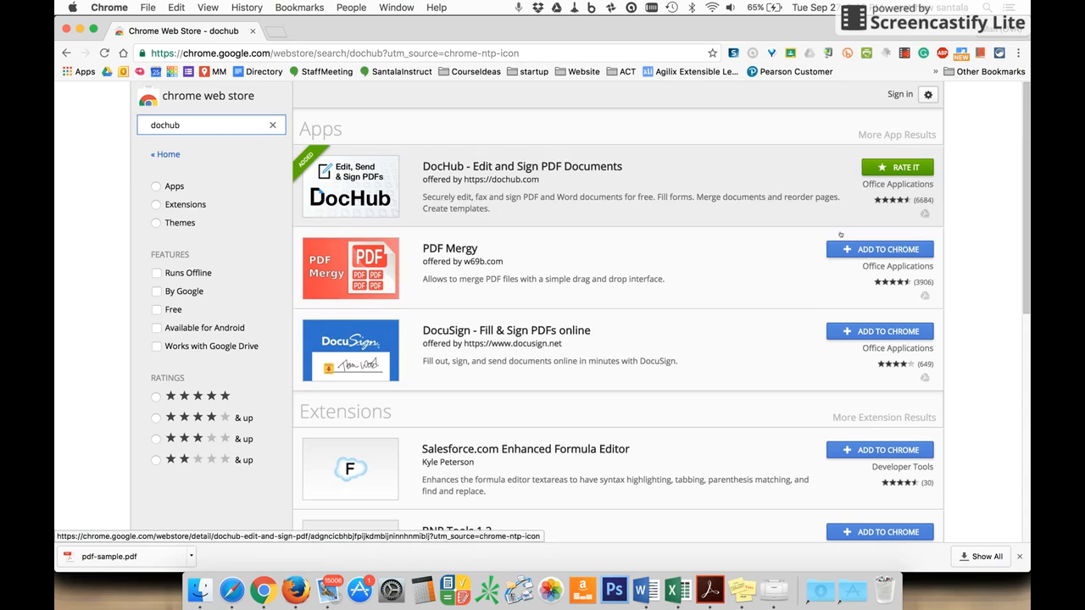
mouse_move(878, 248)
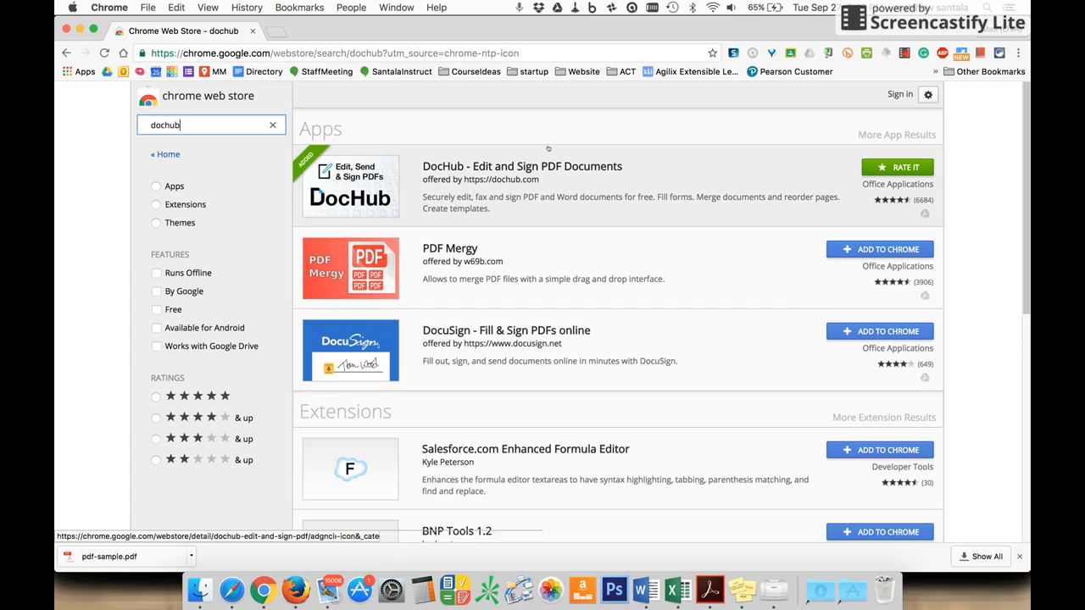
mouse_move(606, 166)
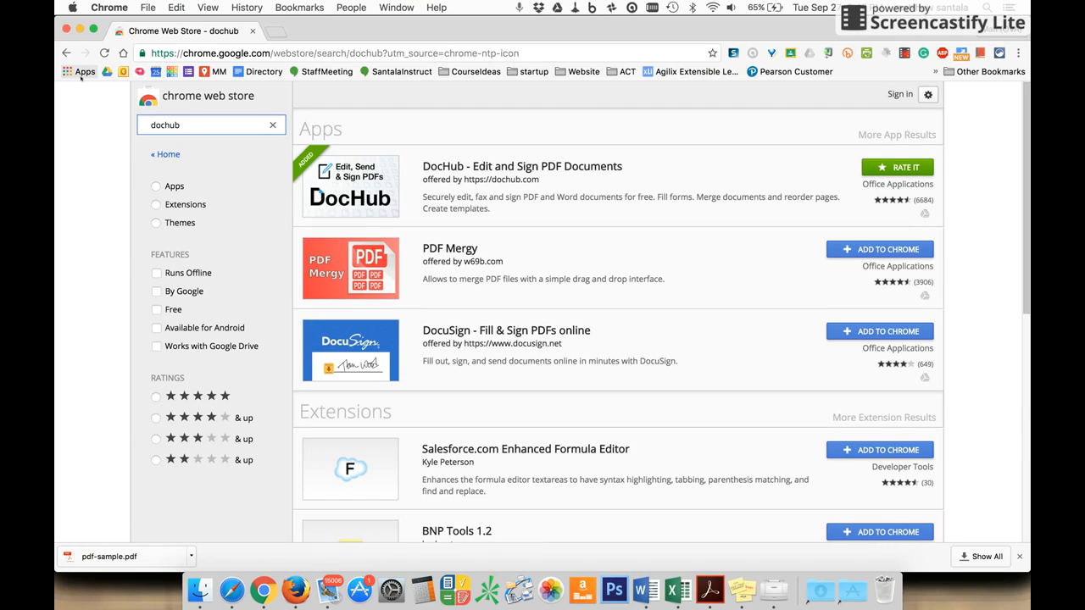
- Launch DocHub from the Chrome apps page and sign in with Google
left_click(84, 71)
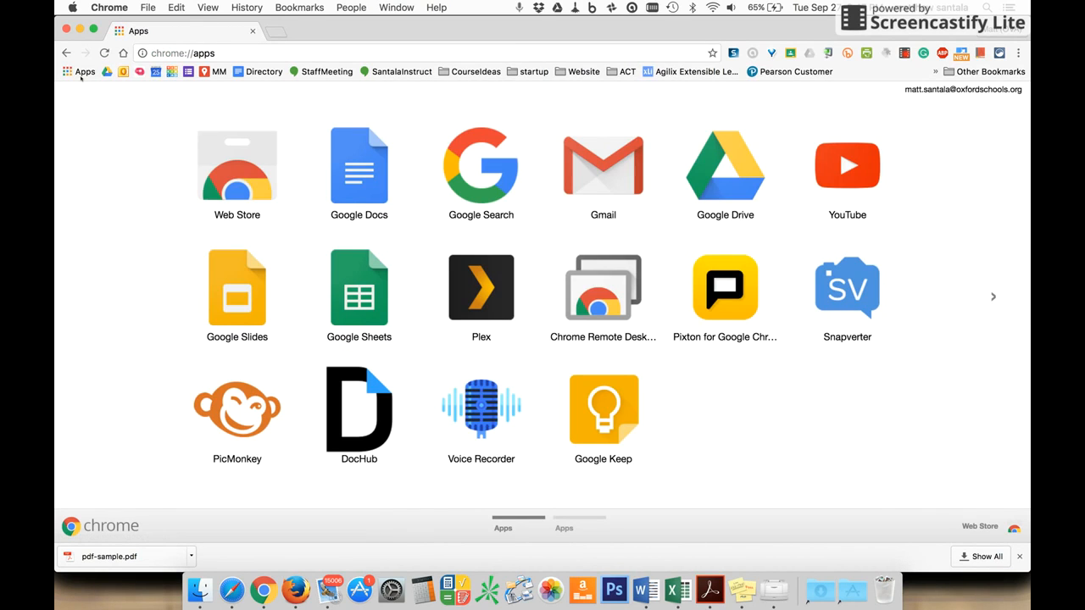
mouse_move(383, 407)
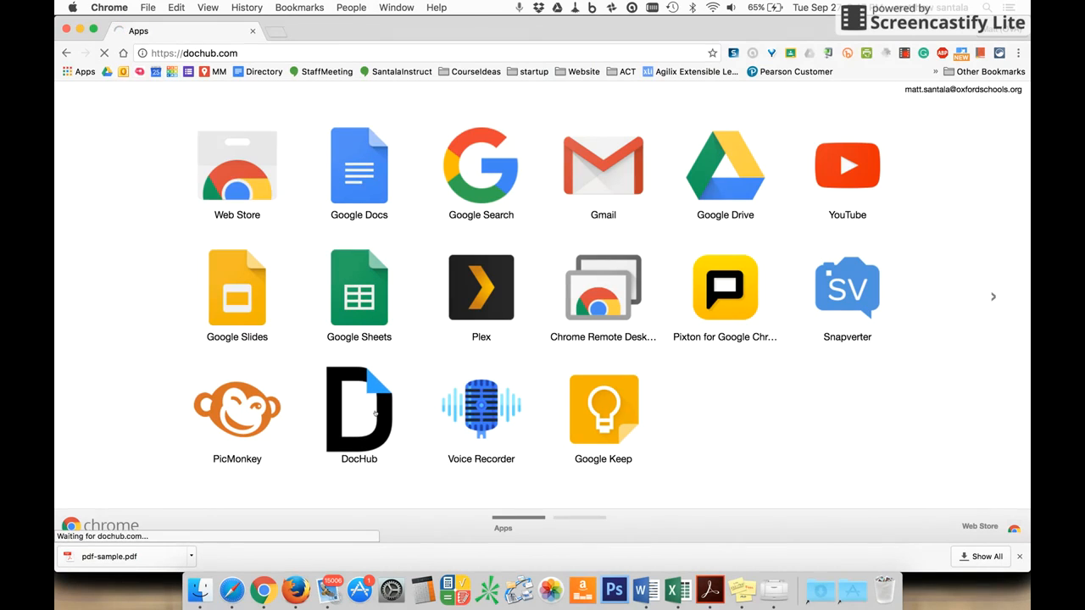
left_click(359, 409)
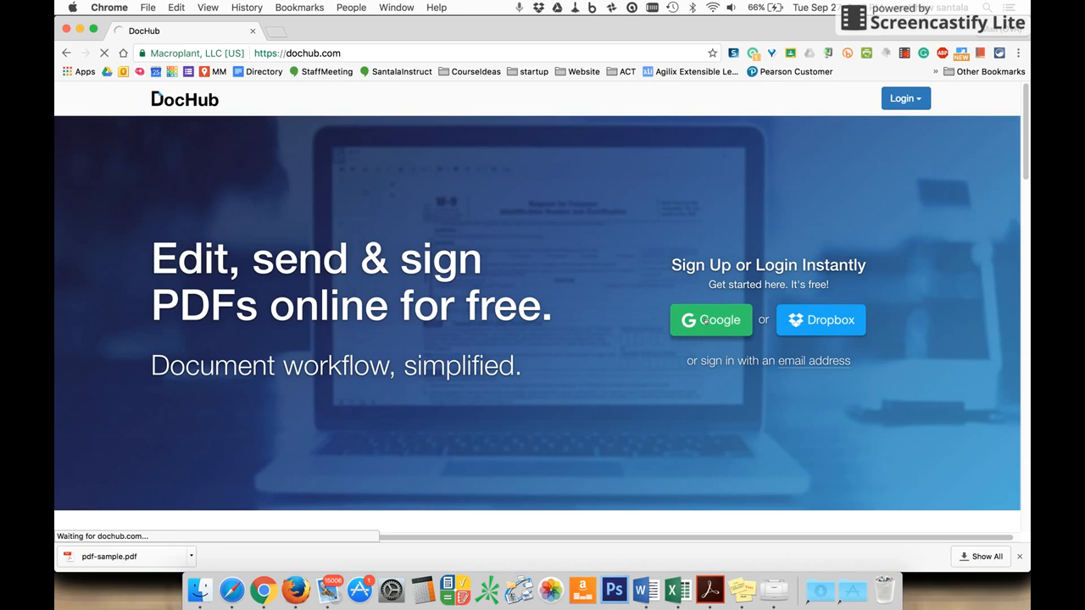
left_click(710, 319)
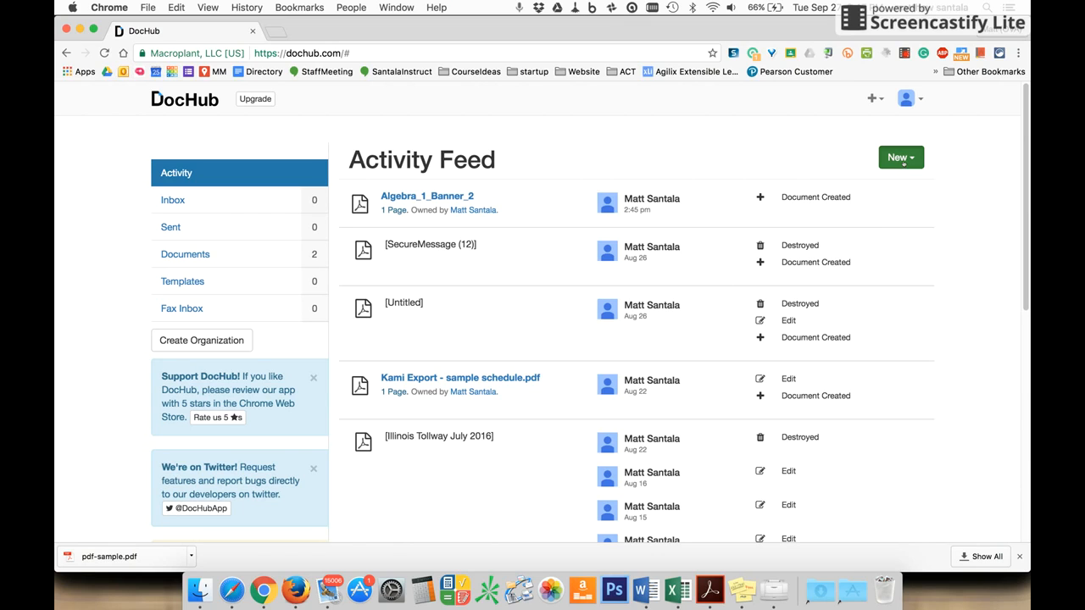
- Import pdf-sample.pdf from the Desktop via New > Import New Document
left_click(900, 158)
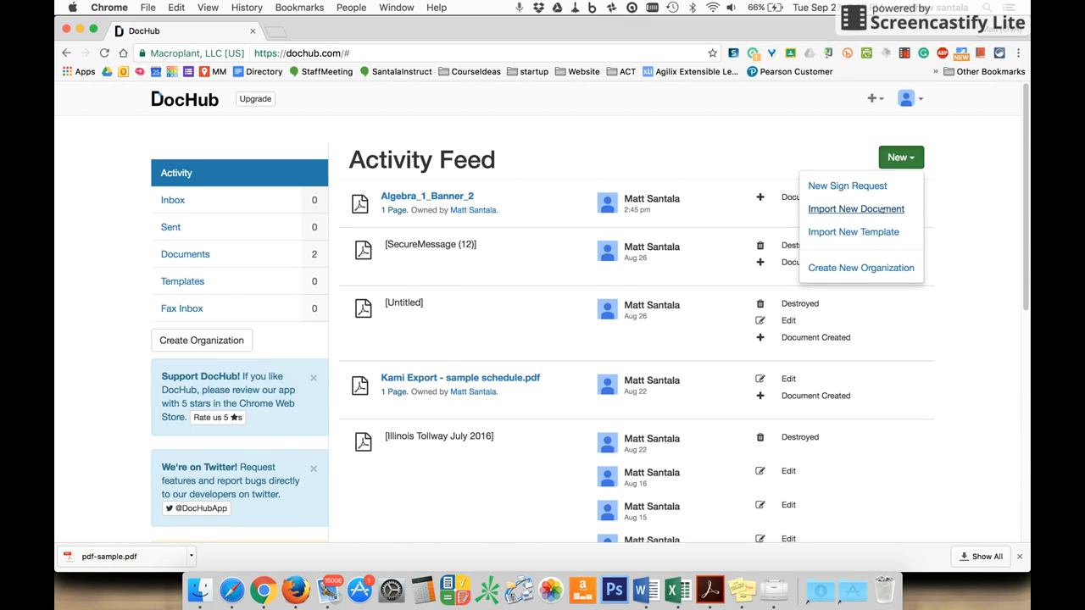
left_click(856, 208)
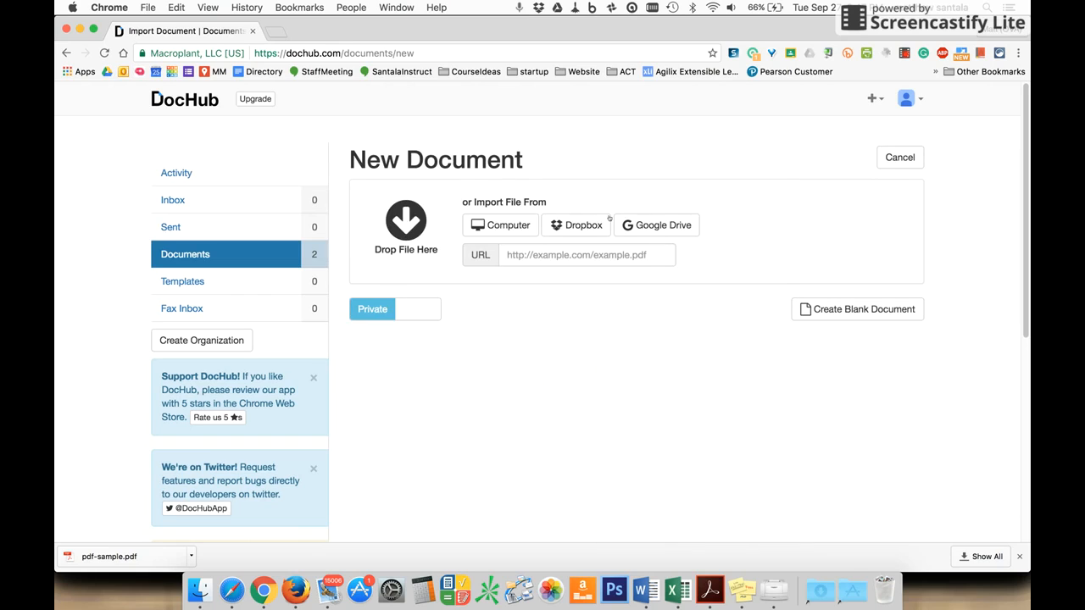
mouse_move(657, 224)
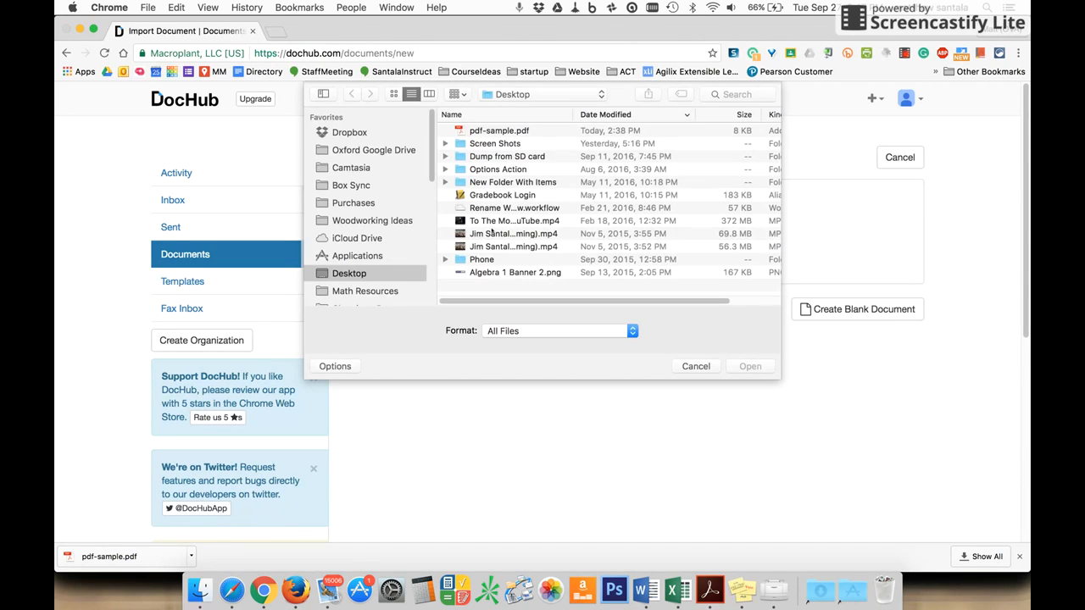
left_click(694, 366)
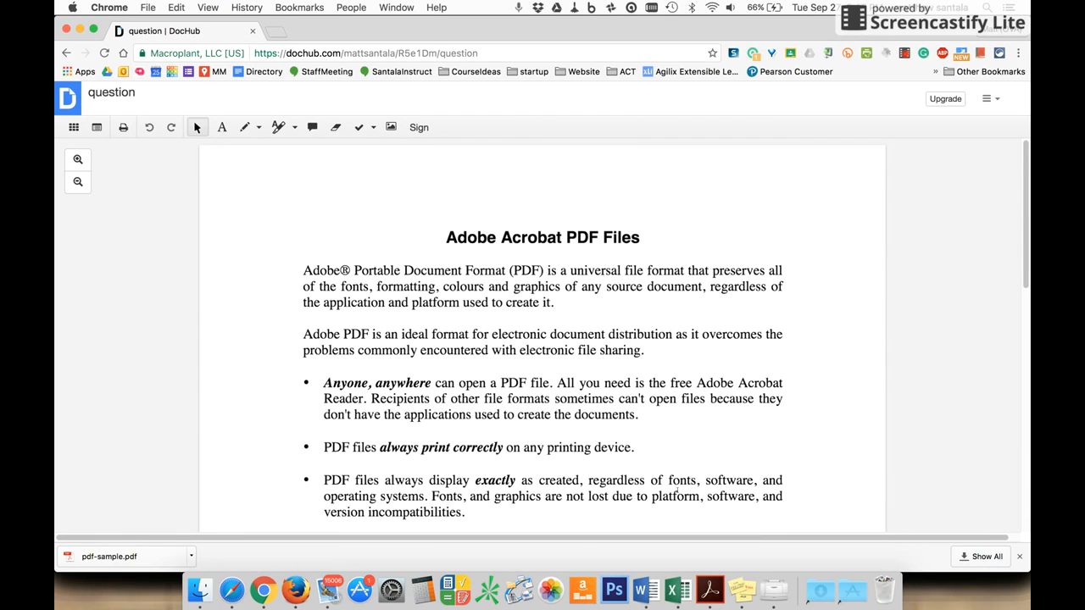
mouse_move(220, 197)
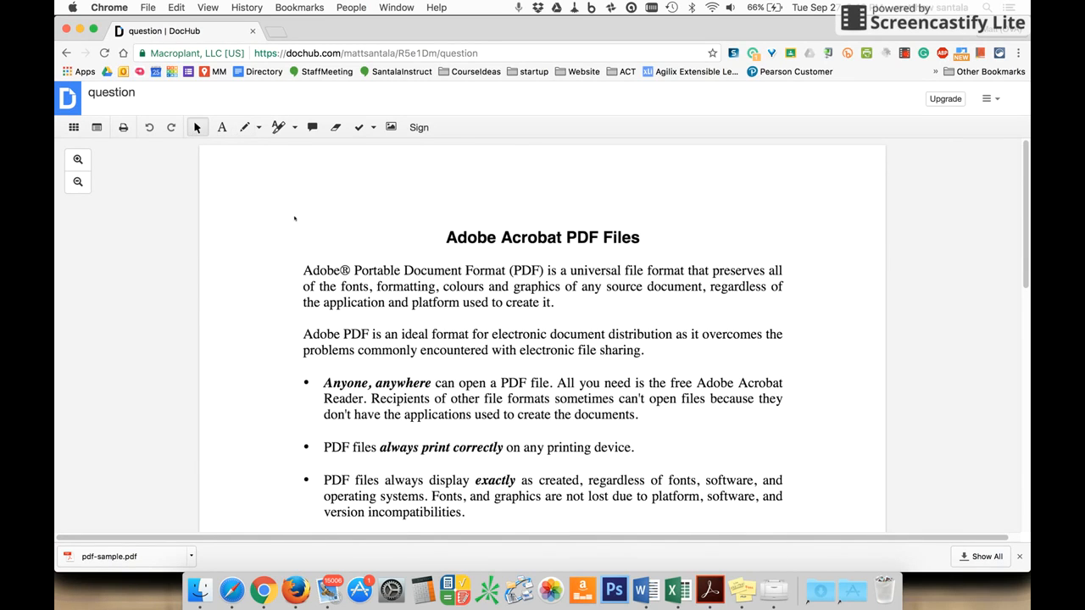
- Place a text box reading 'Hello' above the page title, then browse the shape tools
left_click(220, 127)
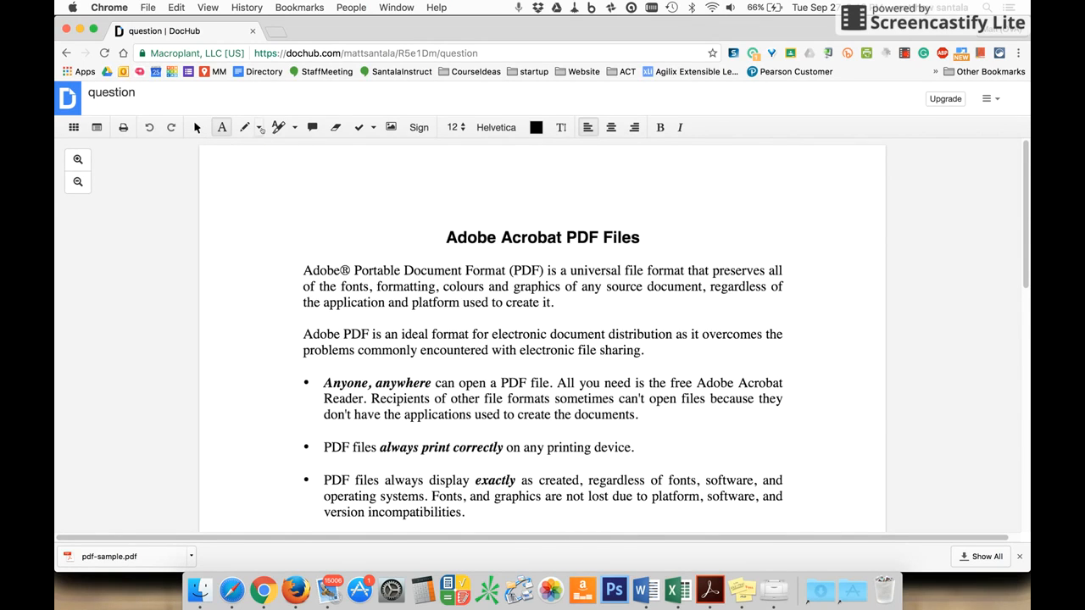
left_click_drag(275, 167, 460, 203)
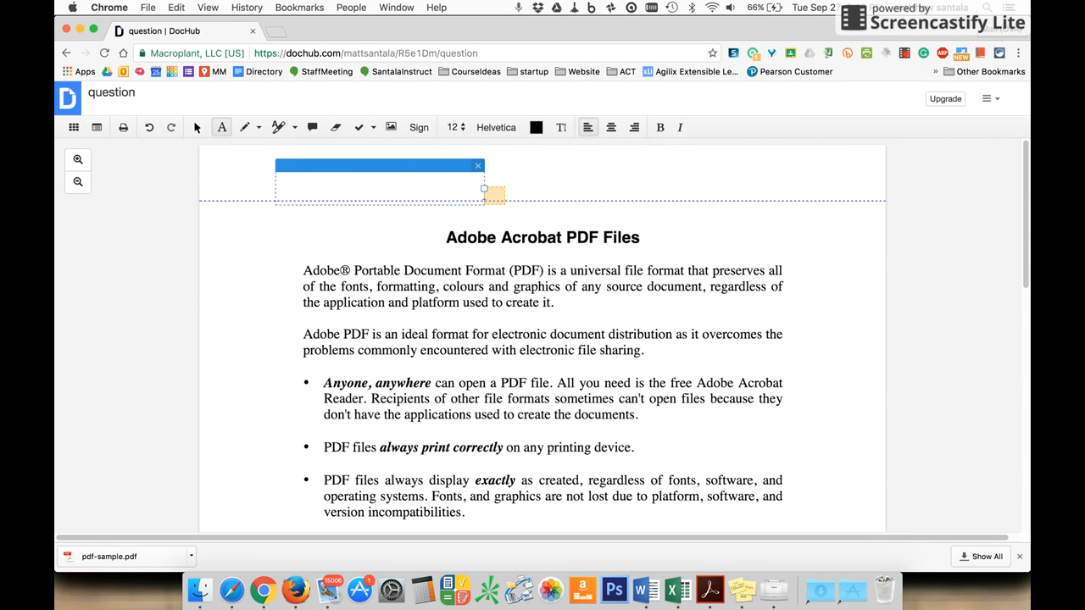
type("Hello")
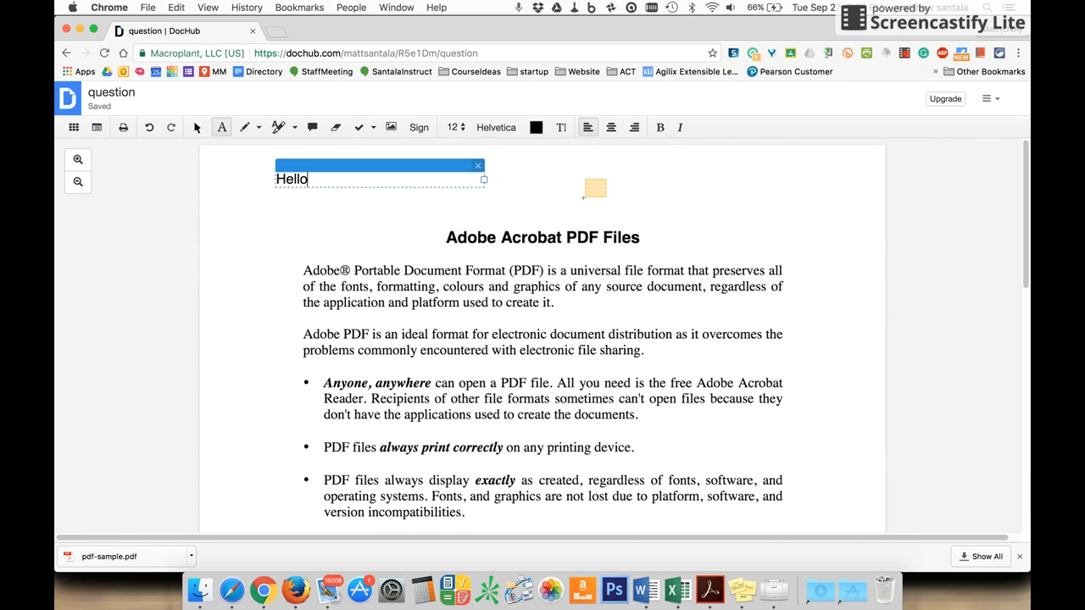
left_click(258, 127)
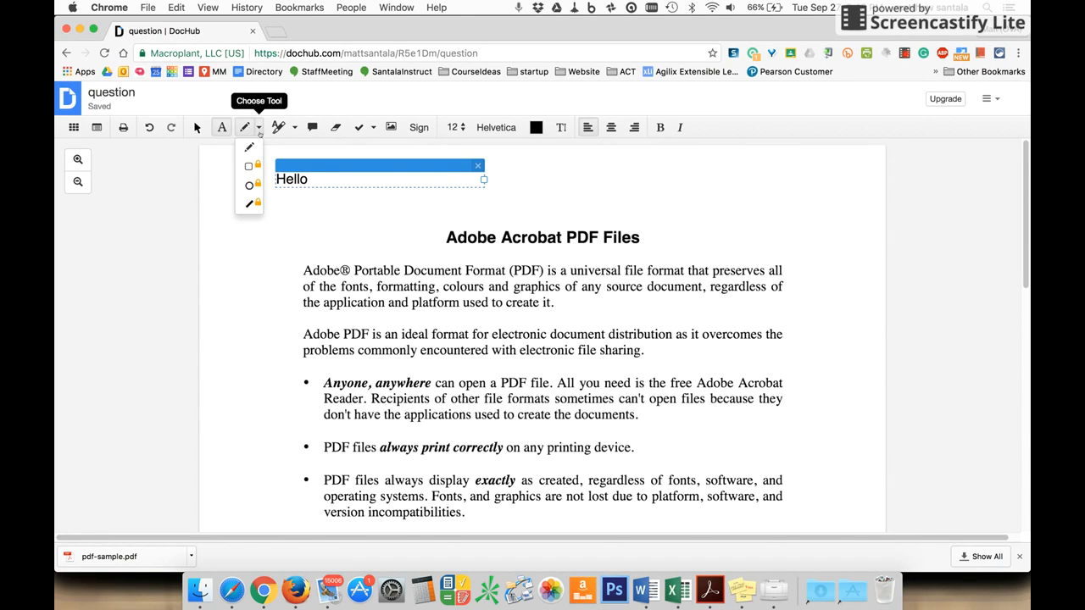
mouse_move(249, 166)
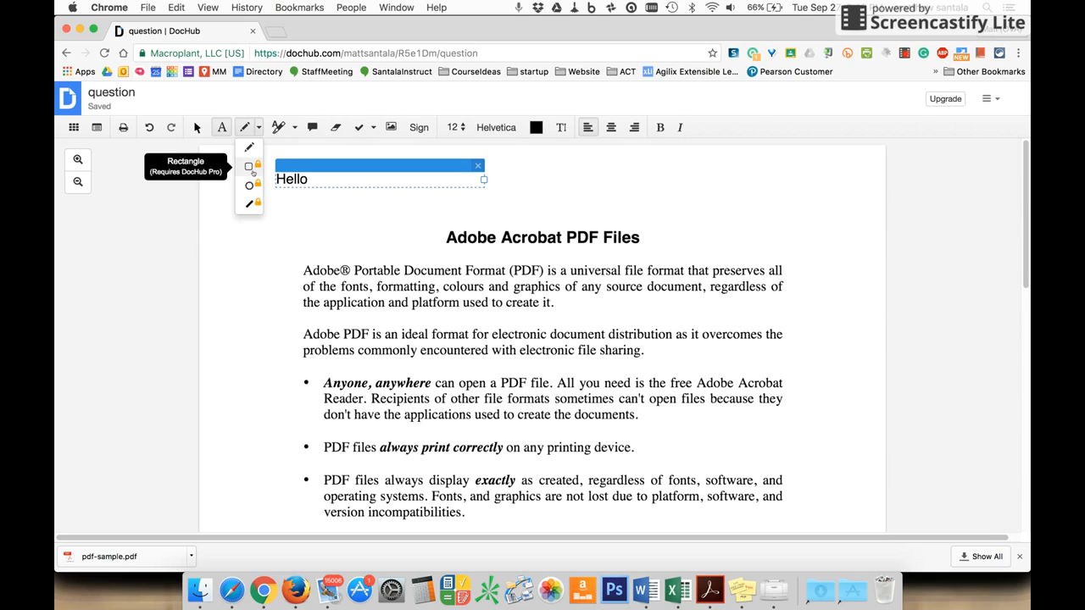
mouse_move(249, 185)
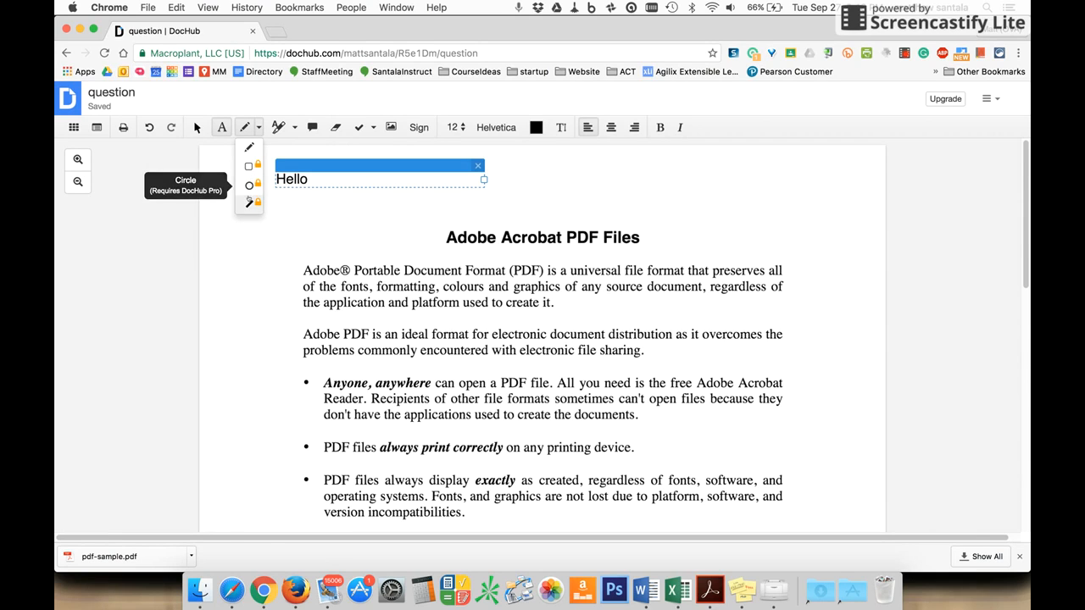
mouse_move(250, 185)
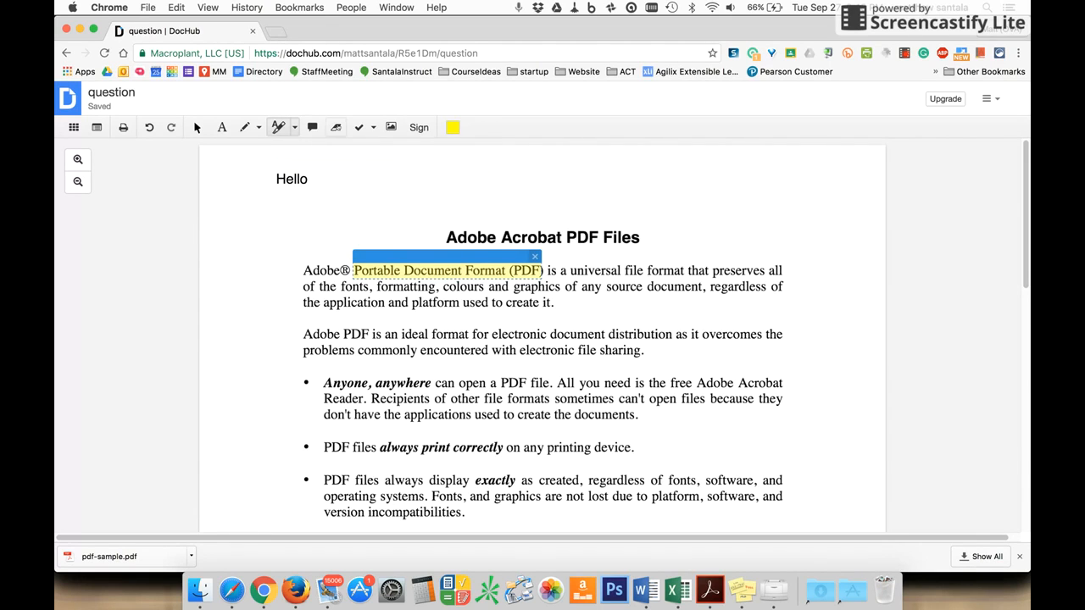
- Highlight 'Portable Document Format (PDF)', check the stamp list and dismiss the annotation warning
left_click(336, 128)
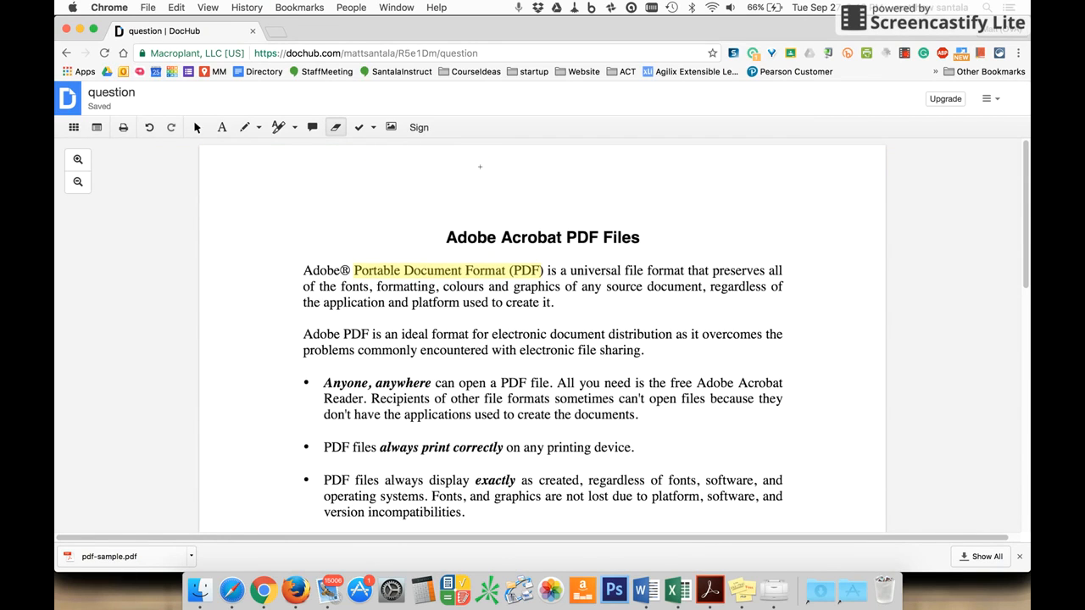
mouse_move(371, 127)
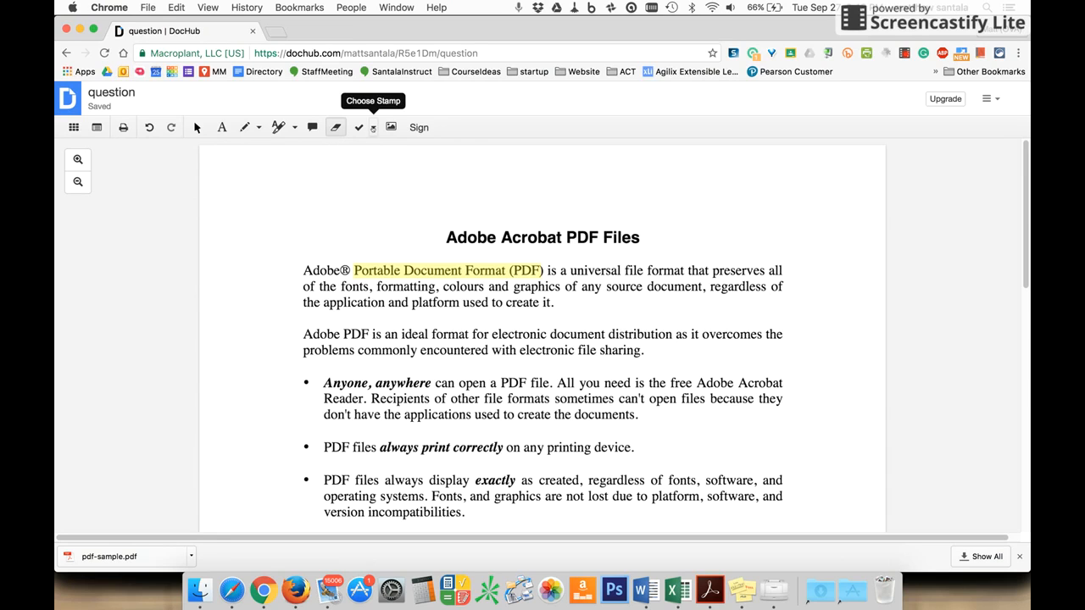
left_click(359, 127)
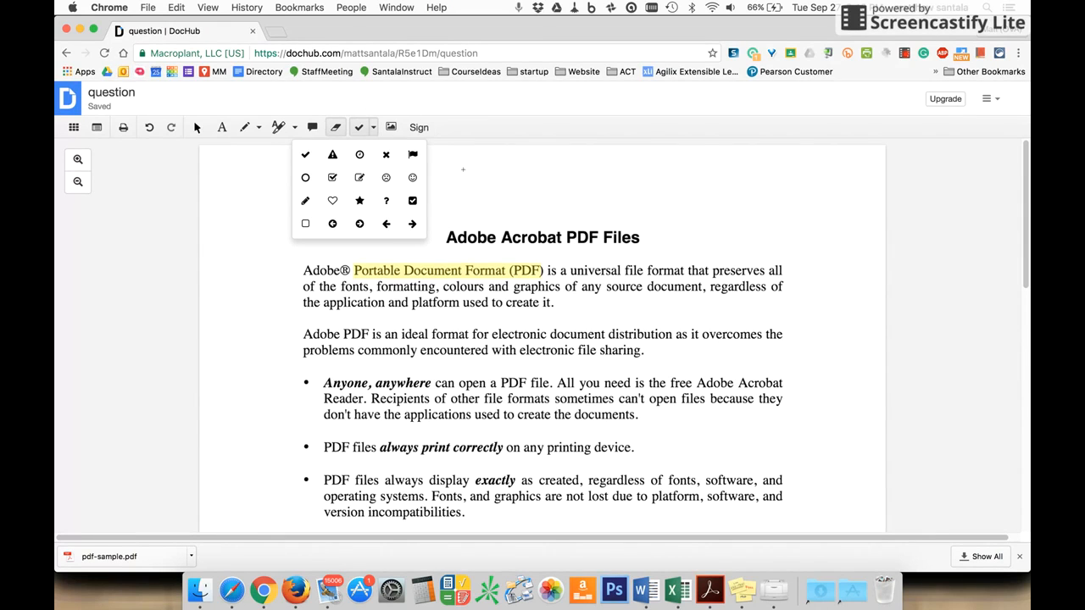
mouse_move(471, 221)
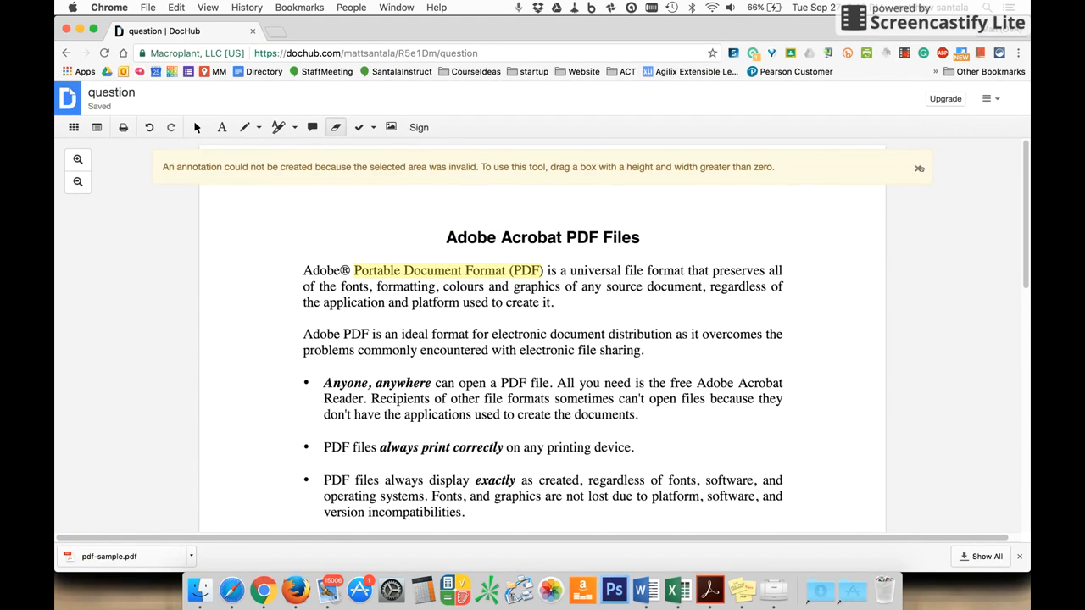
left_click(986, 98)
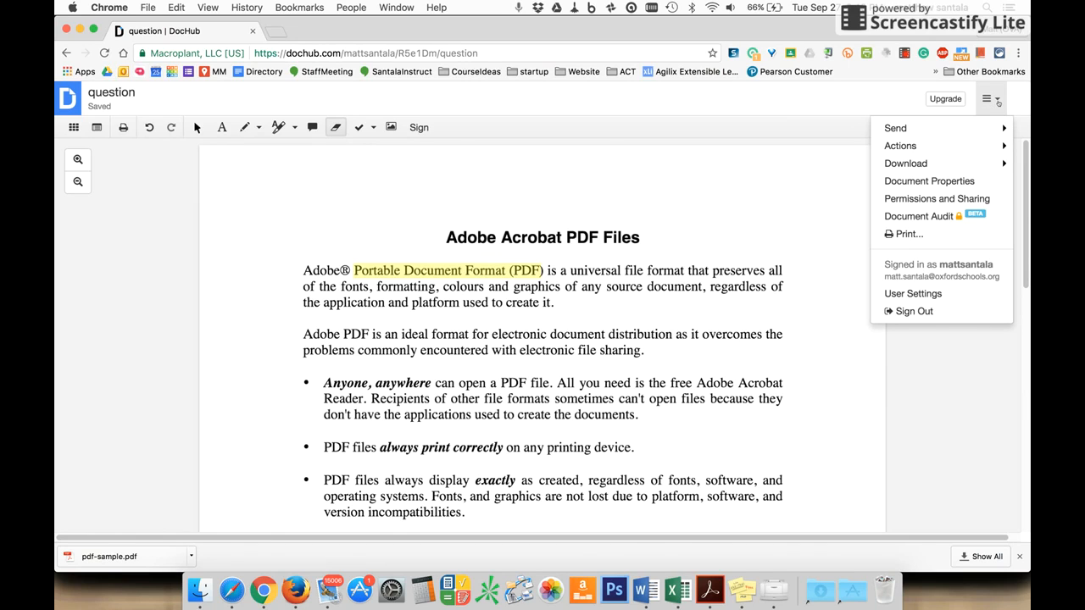
mouse_move(990, 98)
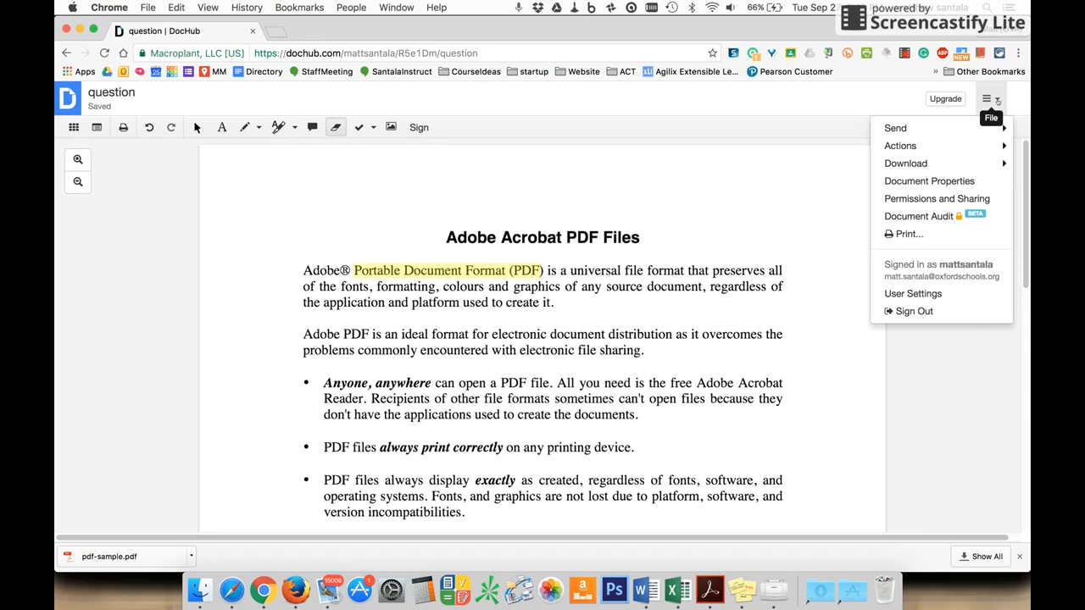
- Start exporting to Google Drive and grant DocHub access to Drive files
left_click(905, 163)
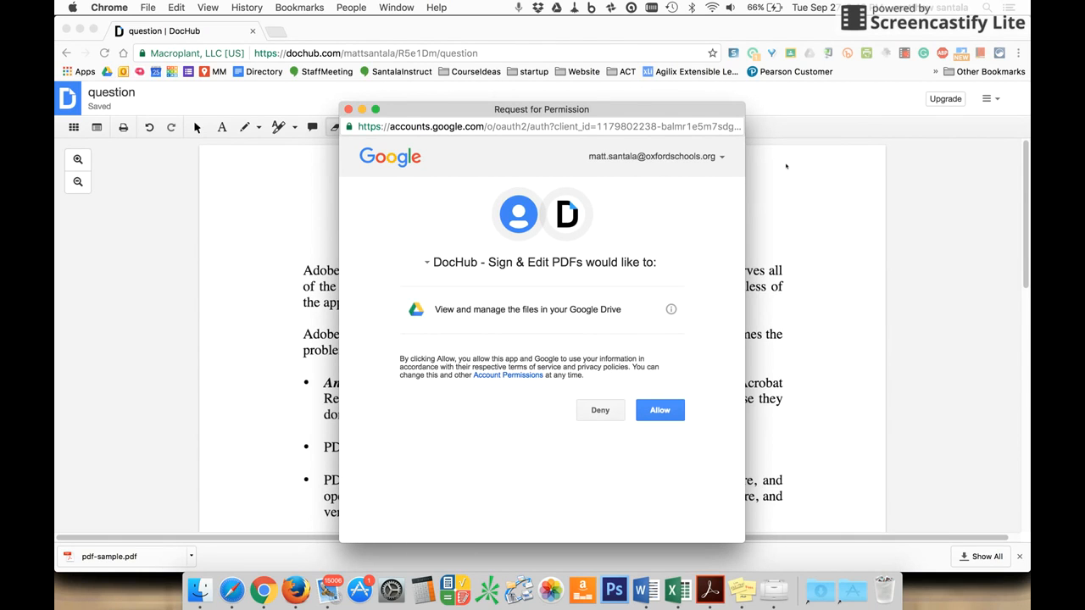
left_click(660, 410)
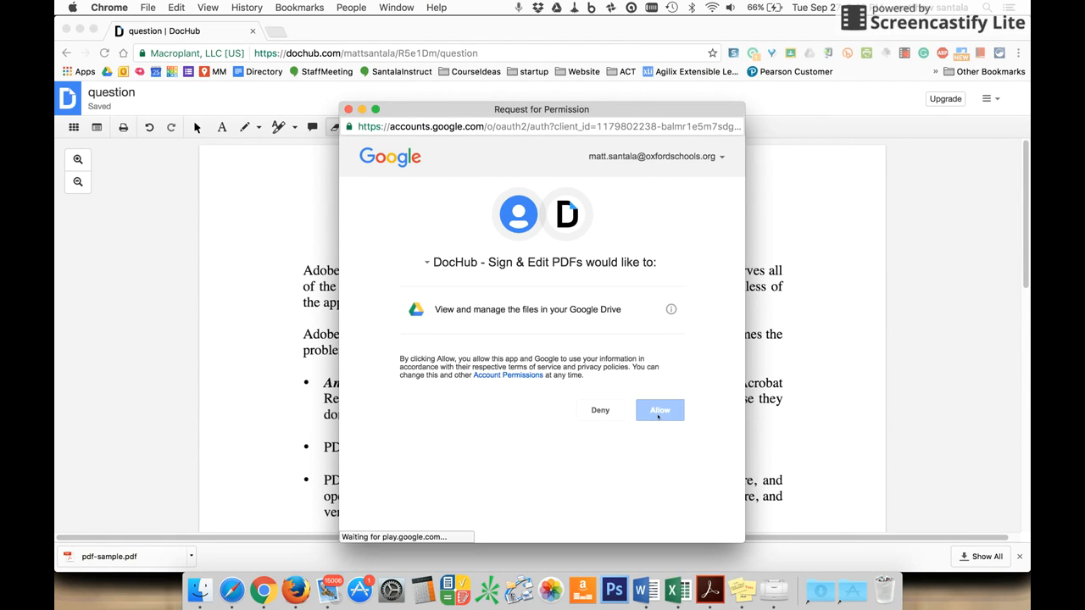
left_click(659, 410)
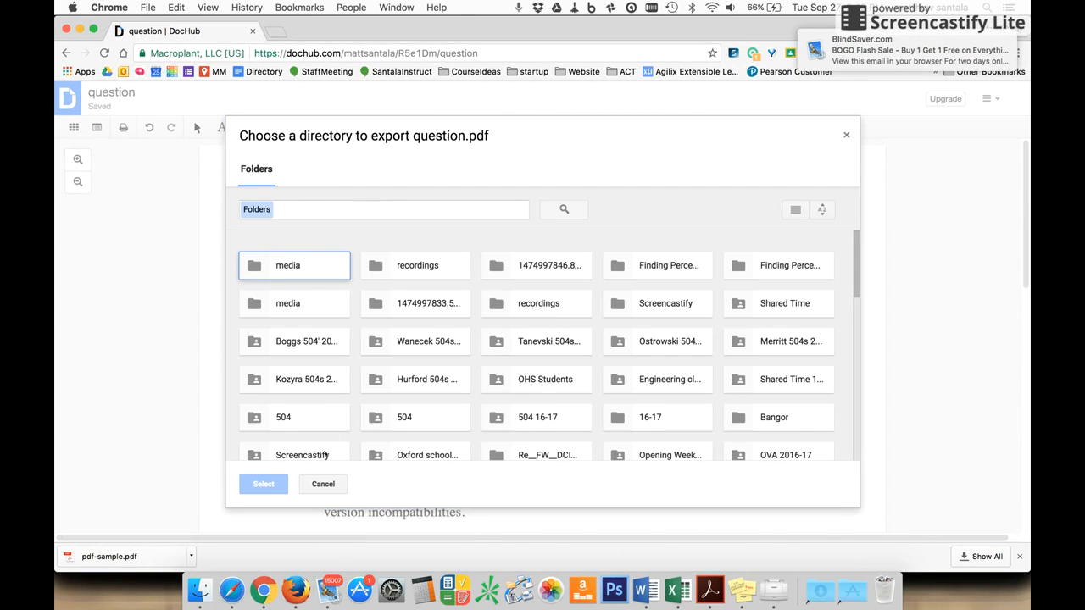
mouse_move(386, 400)
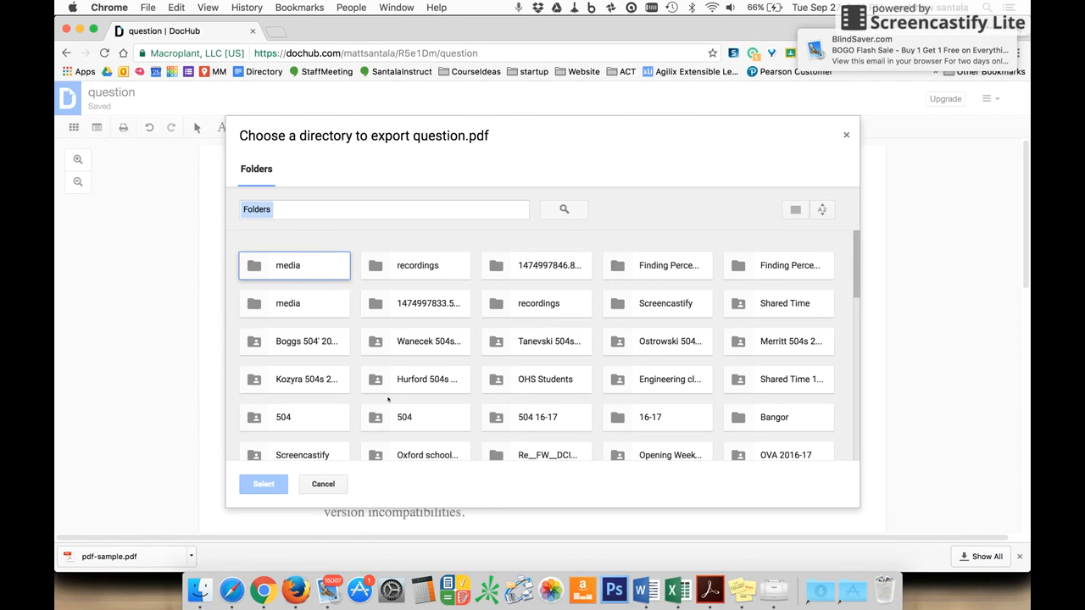
- Scroll through the Google Drive folder list in the export dialog for question.pdf
scroll("down", 3)
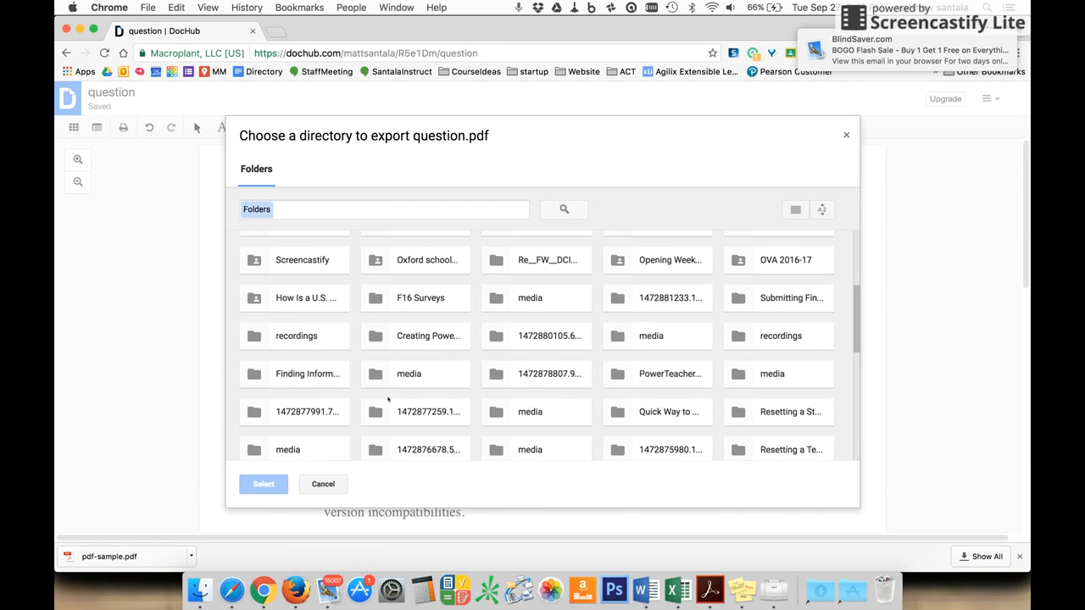
scroll("down", 3)
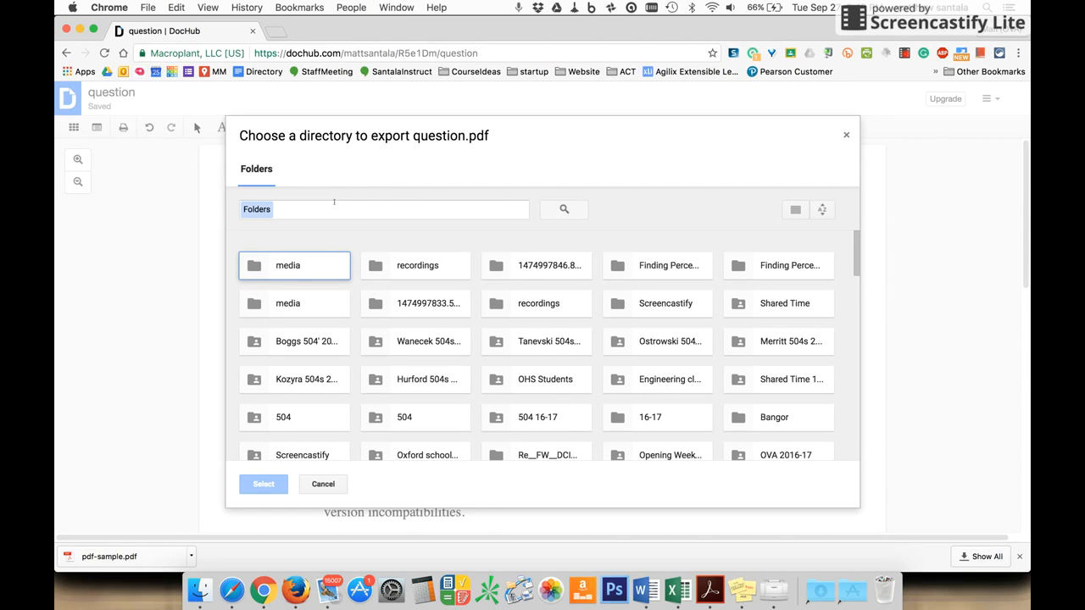
scroll("down", 3)
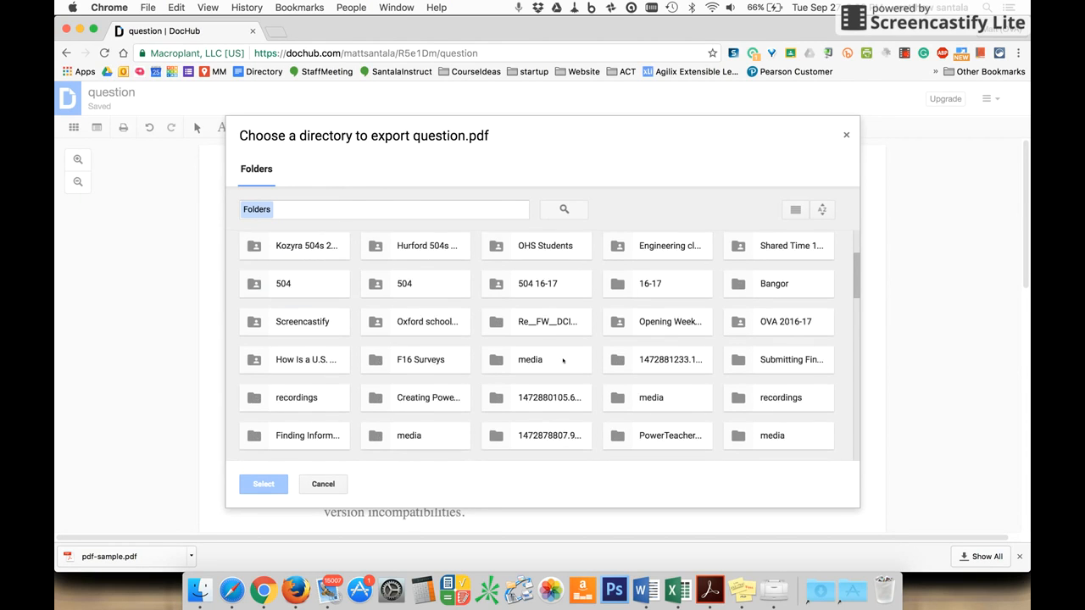
scroll("down", 3)
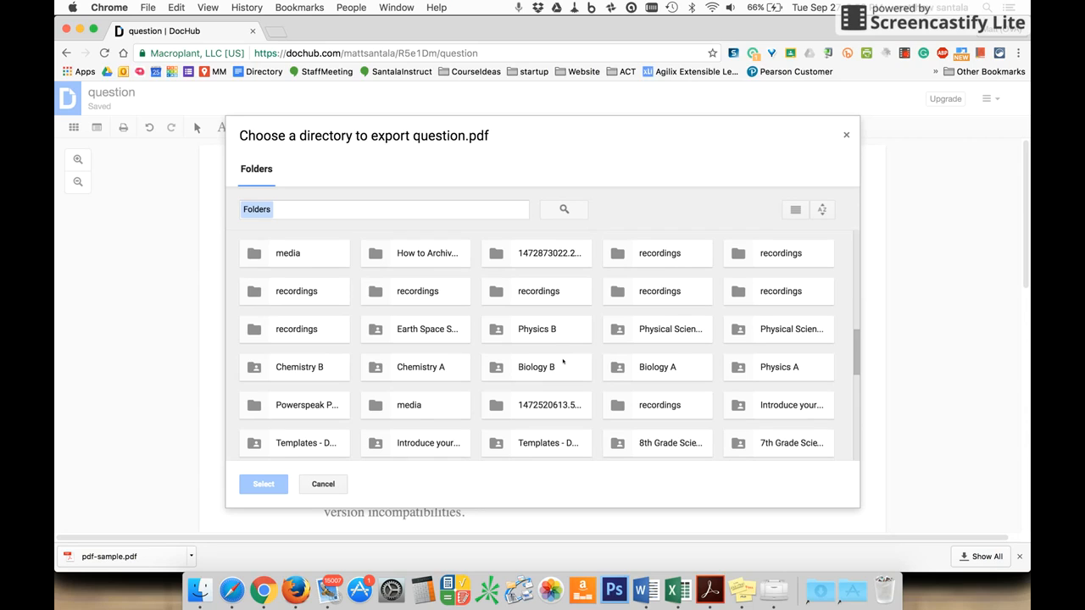
mouse_move(549, 415)
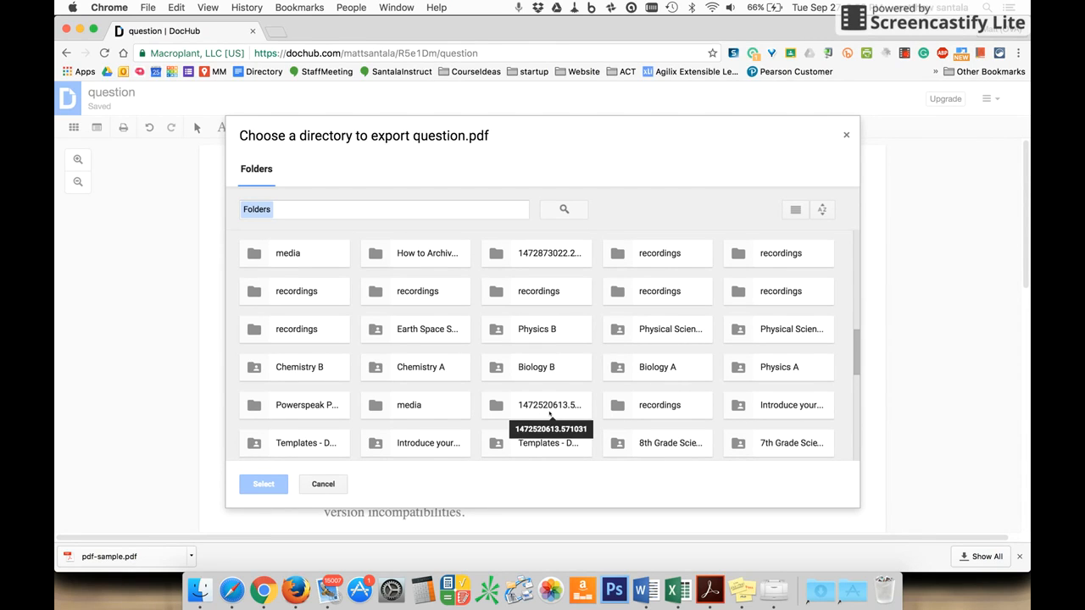